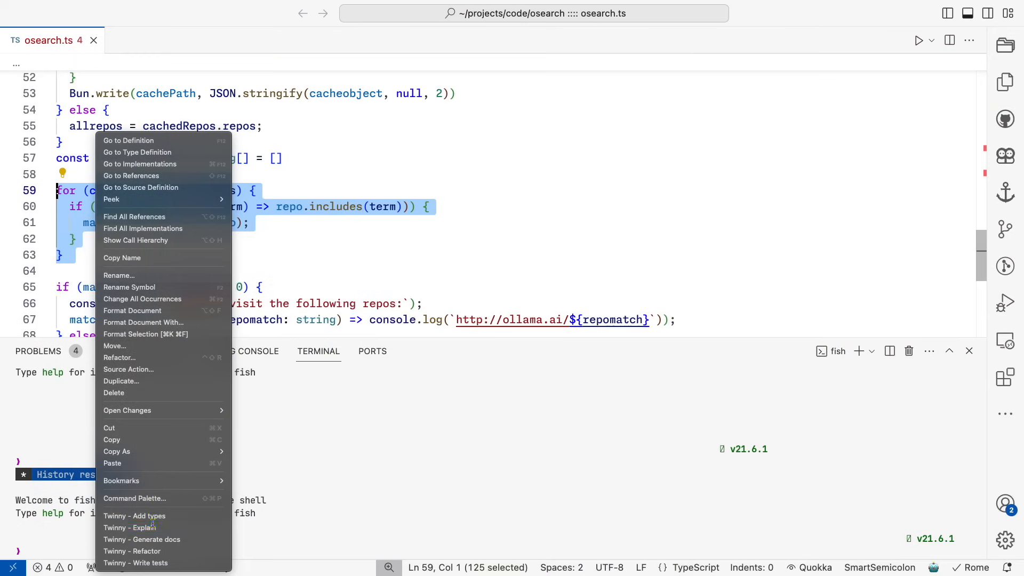
Run 'Twinny - Explain' on the selected for loop that collects matching repos from allrepos
left_click(133, 527)
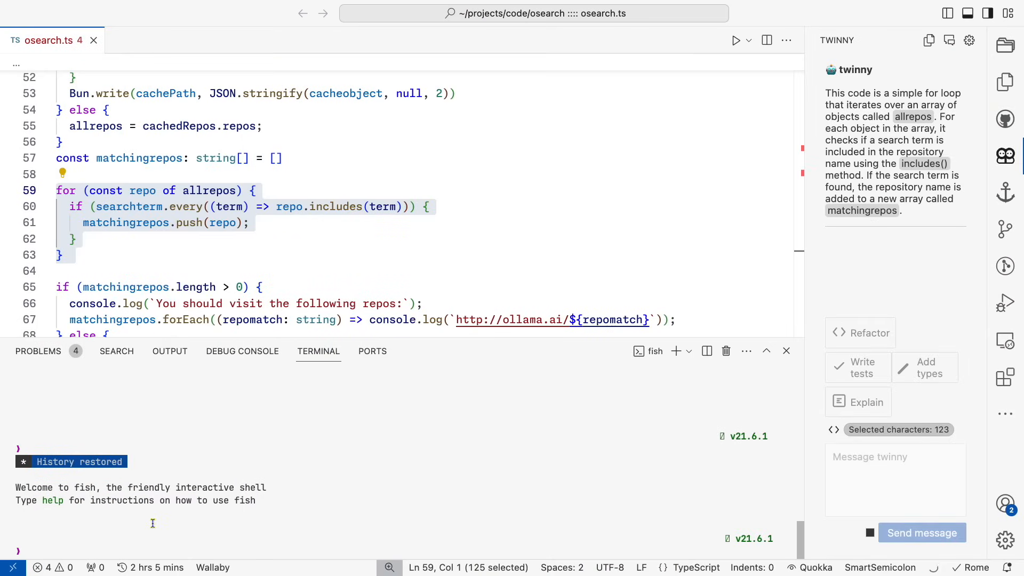